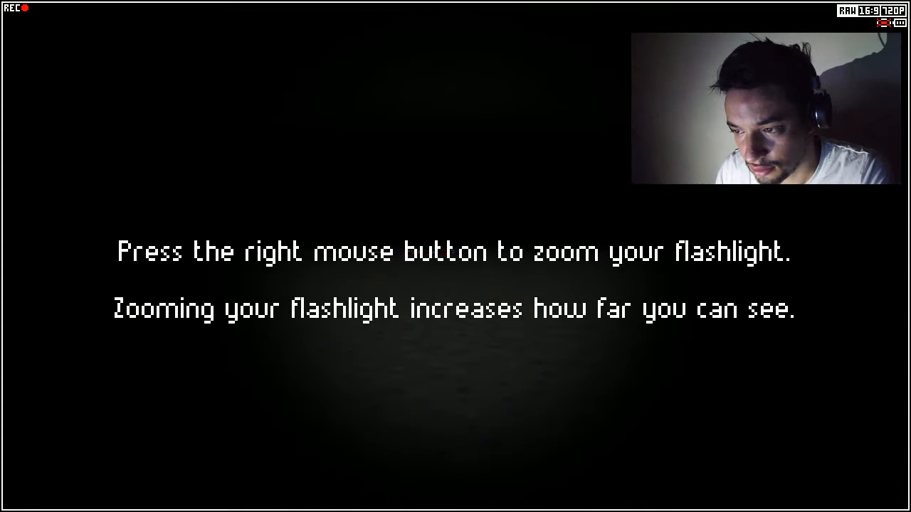
right_click(455, 285)
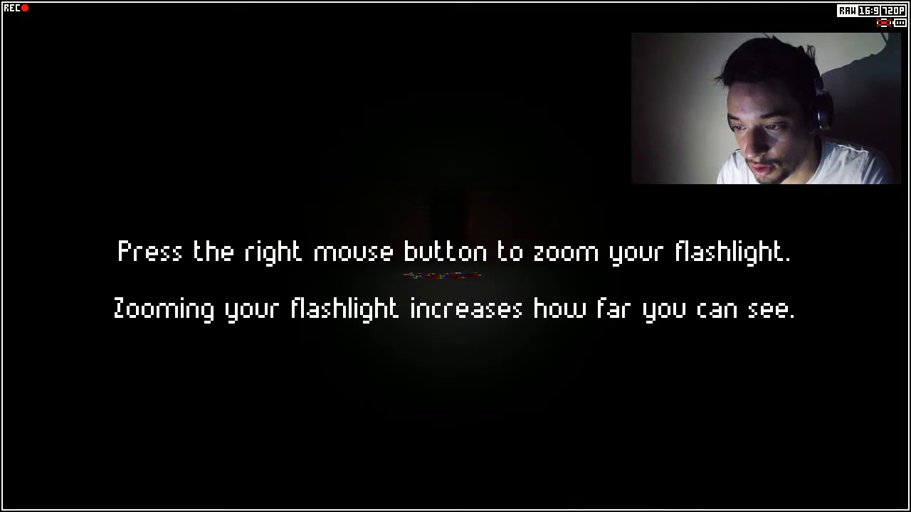
right_click(456, 270)
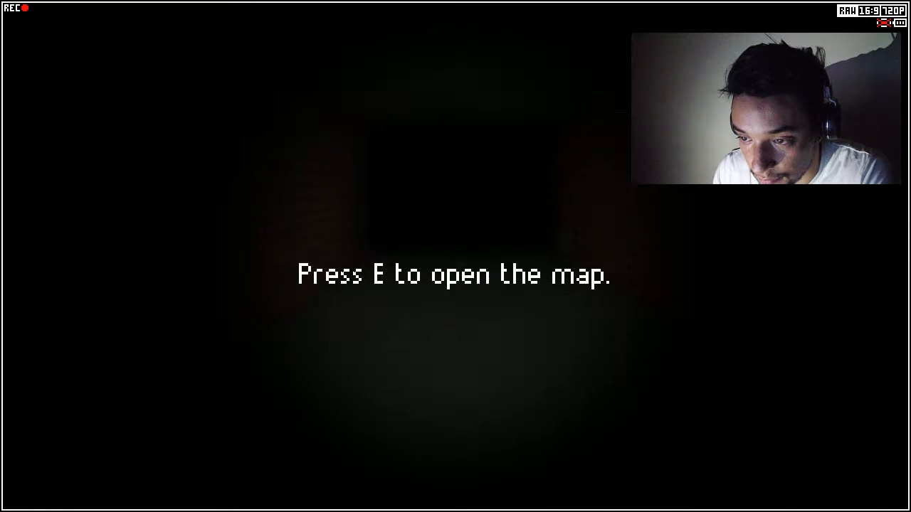
key(e)
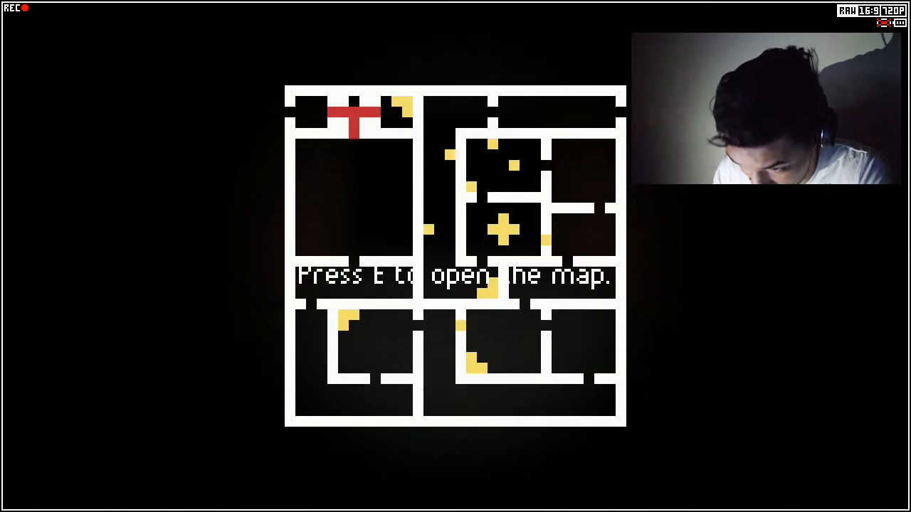
key(e)
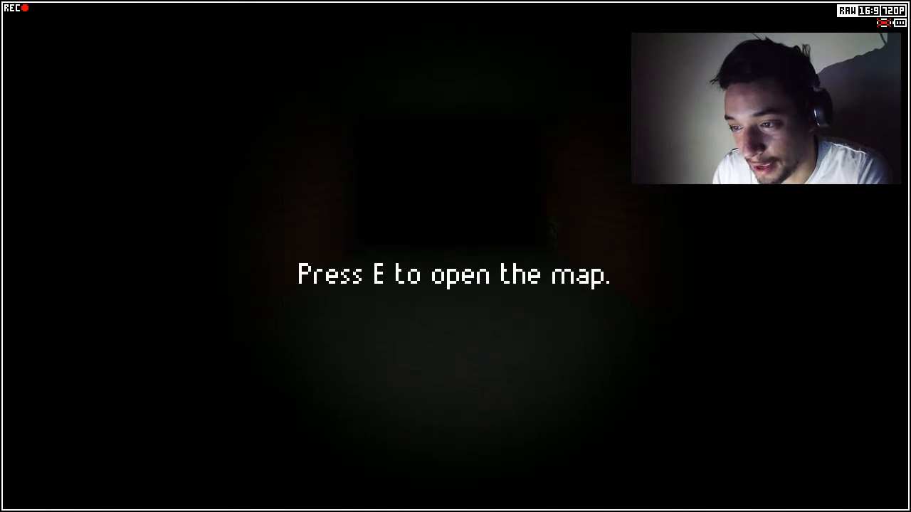
key(e)
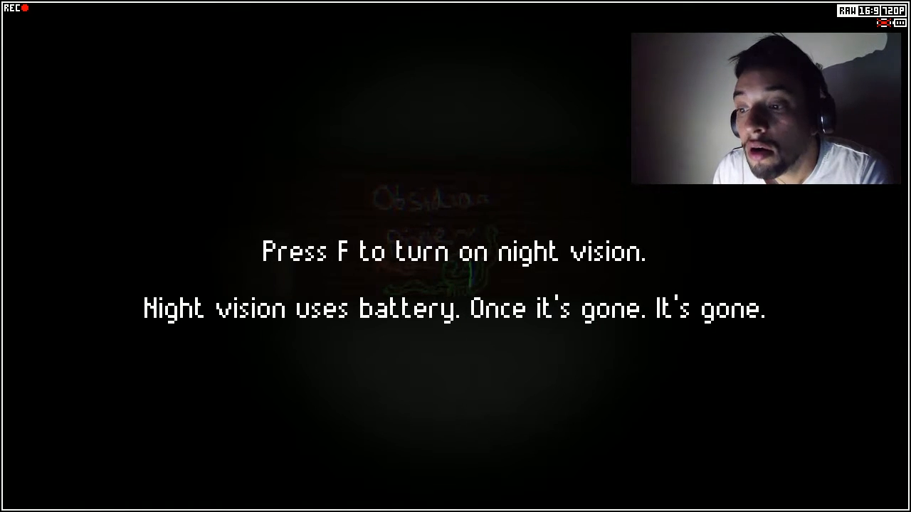
key(f)
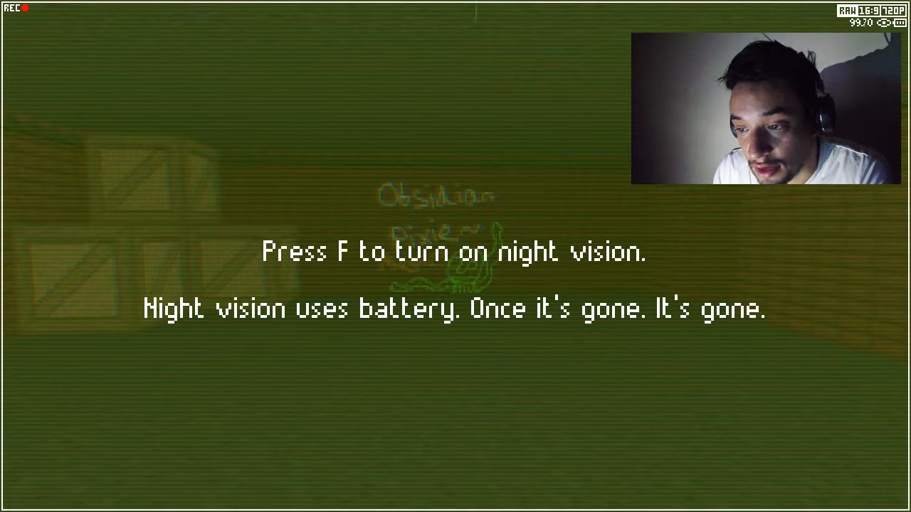
key(f)
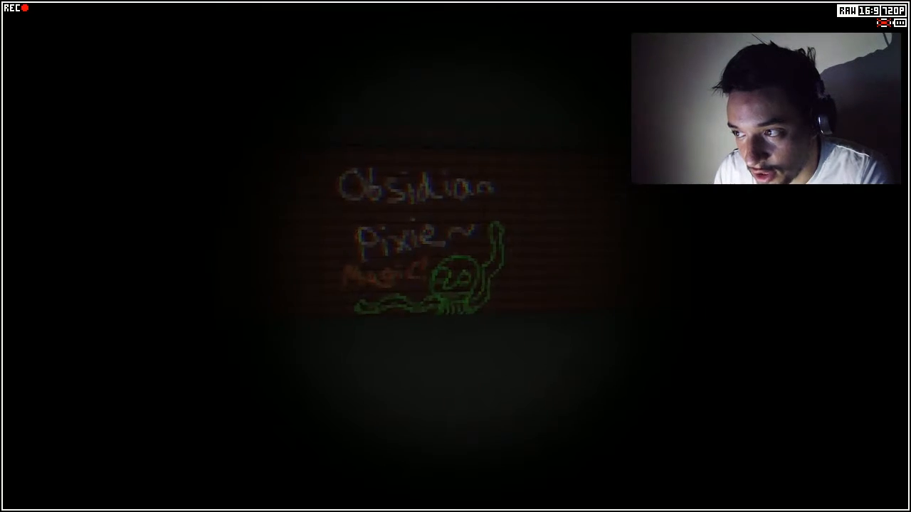